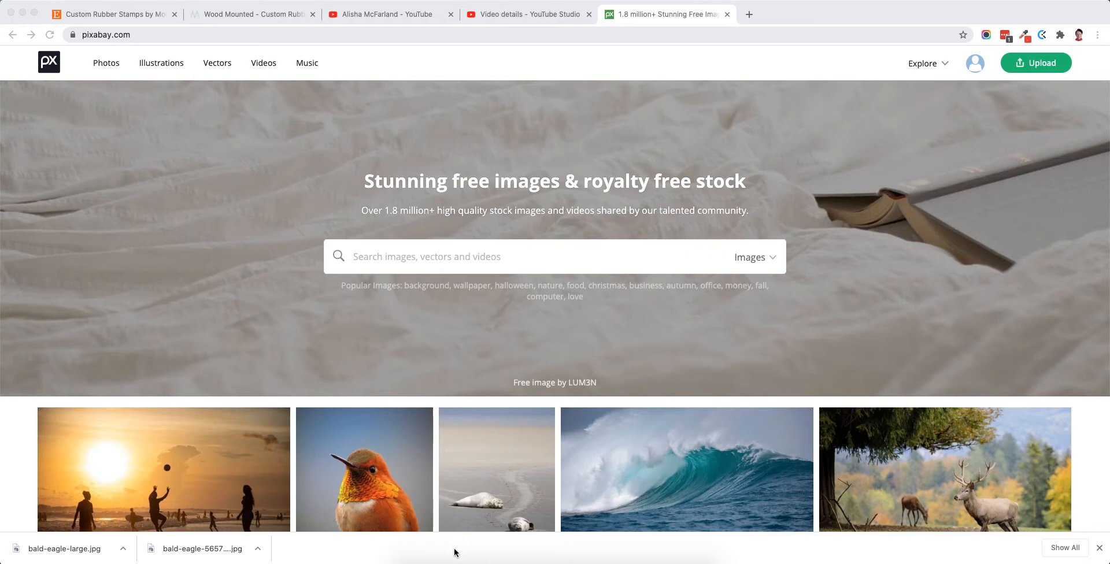
{"action": "mouse_move", "coordinate": [3, 426]}
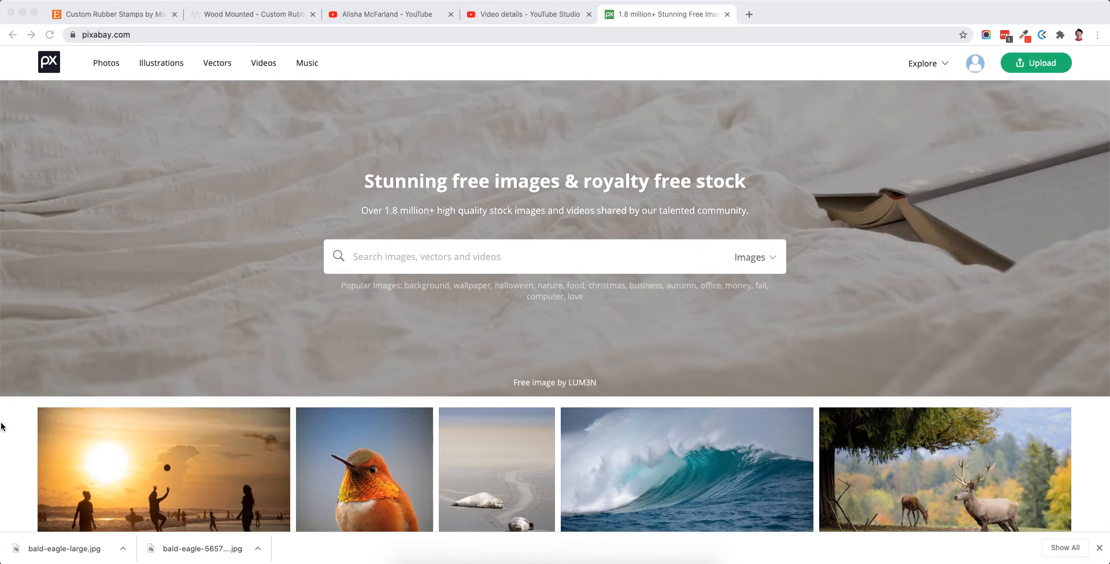
{"action": "mouse_move", "coordinate": [10, 425]}
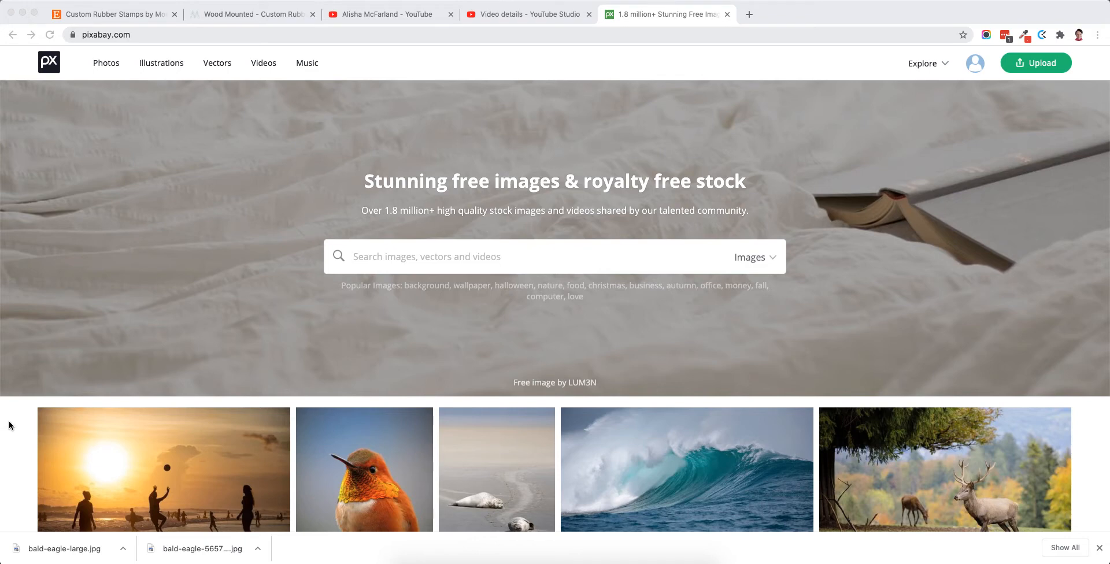
Scroll the Pixabay home page down to the bald eagle photo in the grid
{"action": "scroll", "scroll_direction": "down", "scroll_amount": 3}
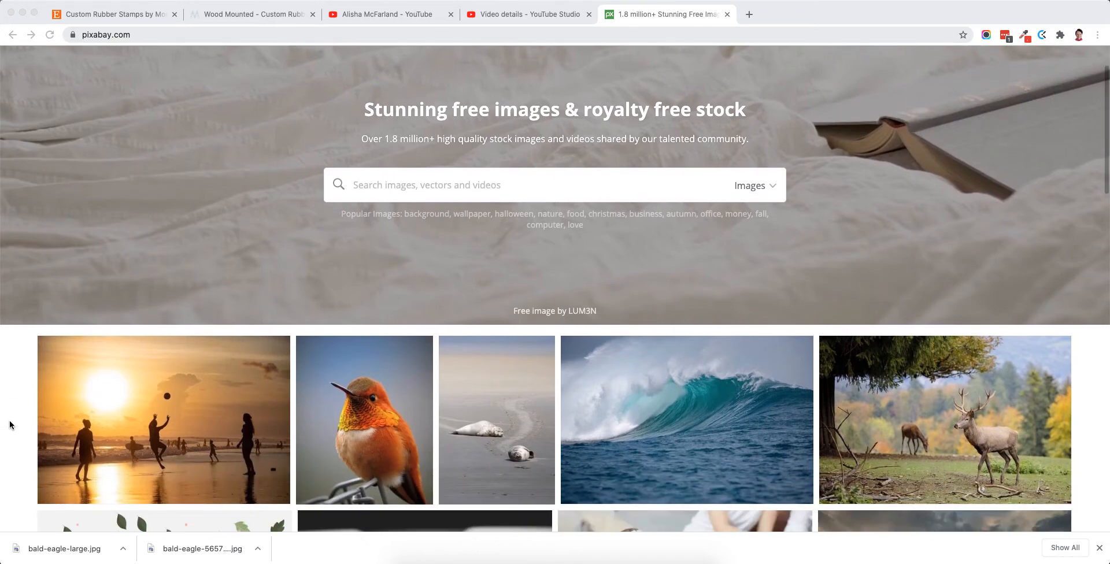
{"action": "scroll", "scroll_direction": "down", "scroll_amount": 3}
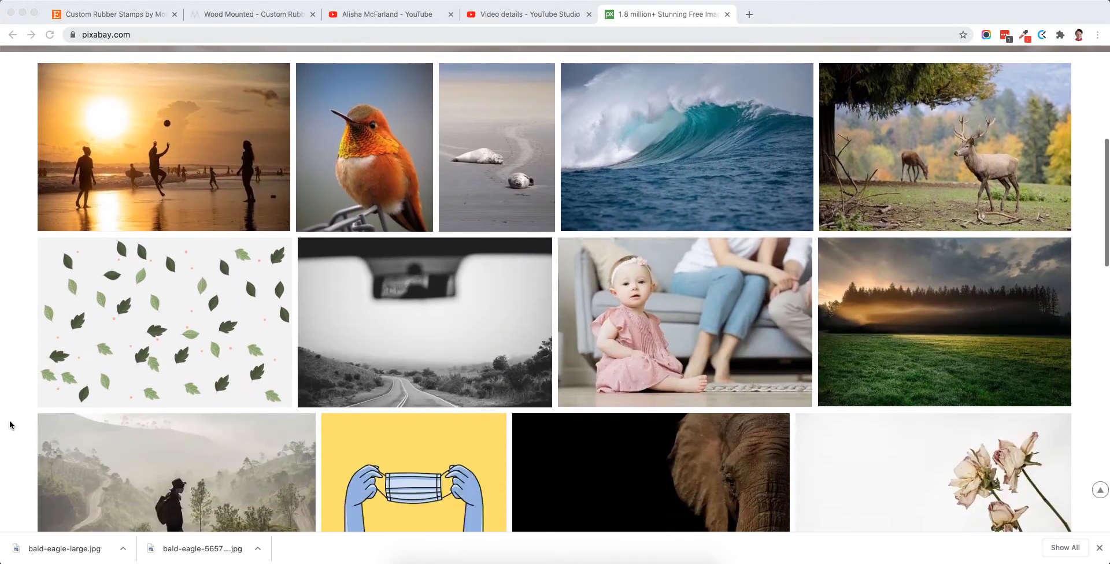
{"action": "scroll", "scroll_direction": "down", "scroll_amount": 3}
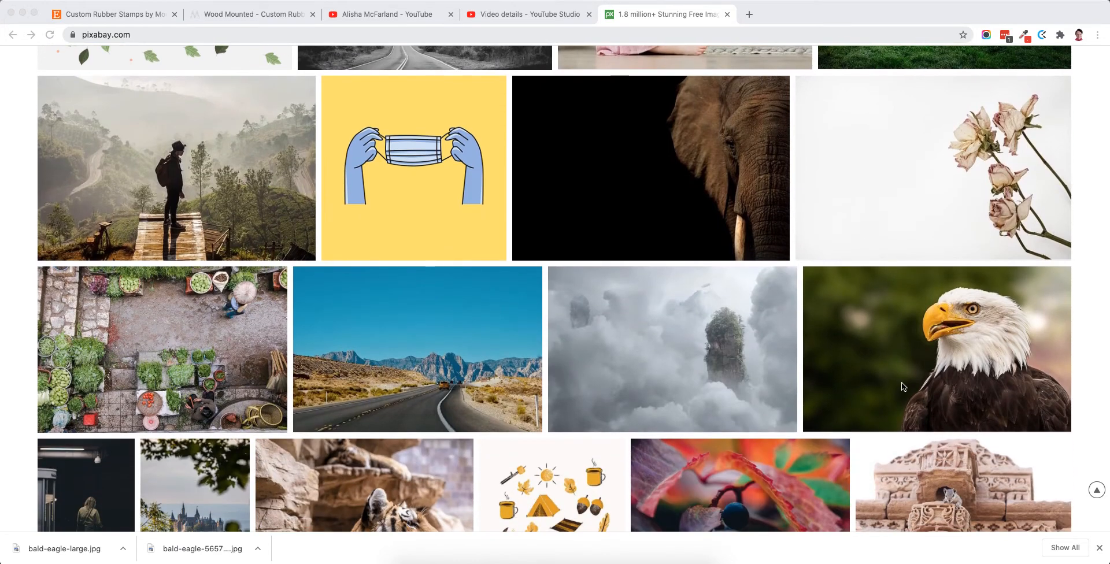
{"action": "mouse_move", "coordinate": [923, 380]}
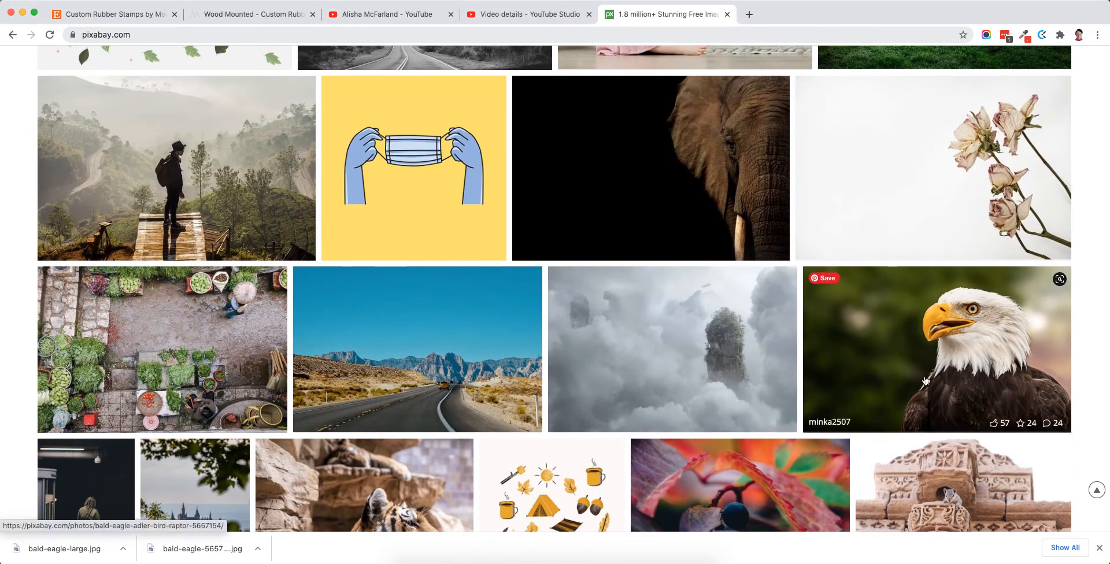
Download the bald eagle photo from its page at the 1920×1184 JPEG size
{"action": "left_click", "coordinate": [933, 349]}
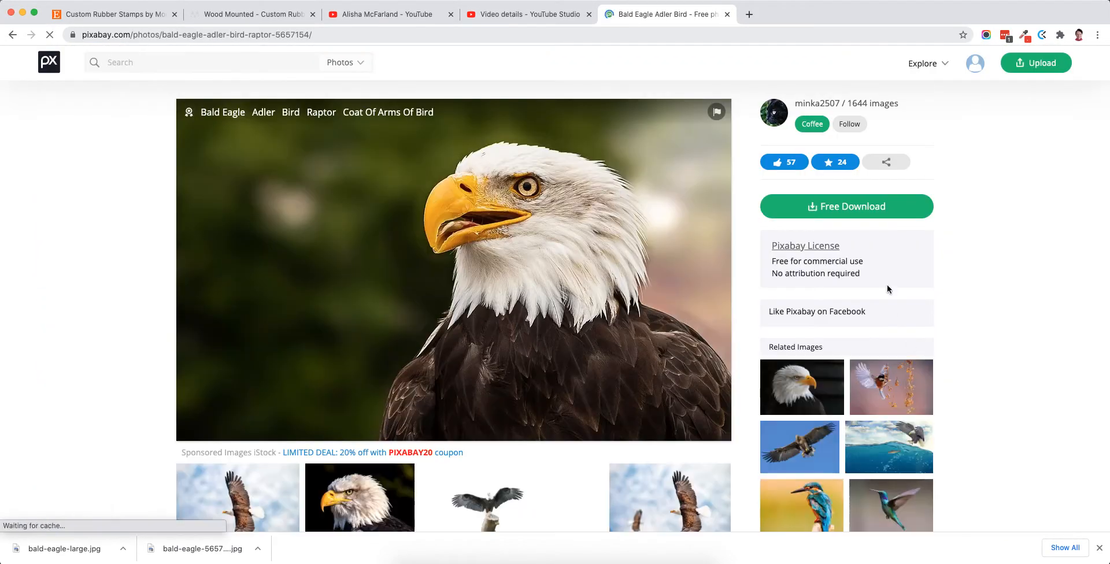
{"action": "left_click", "coordinate": [845, 206]}
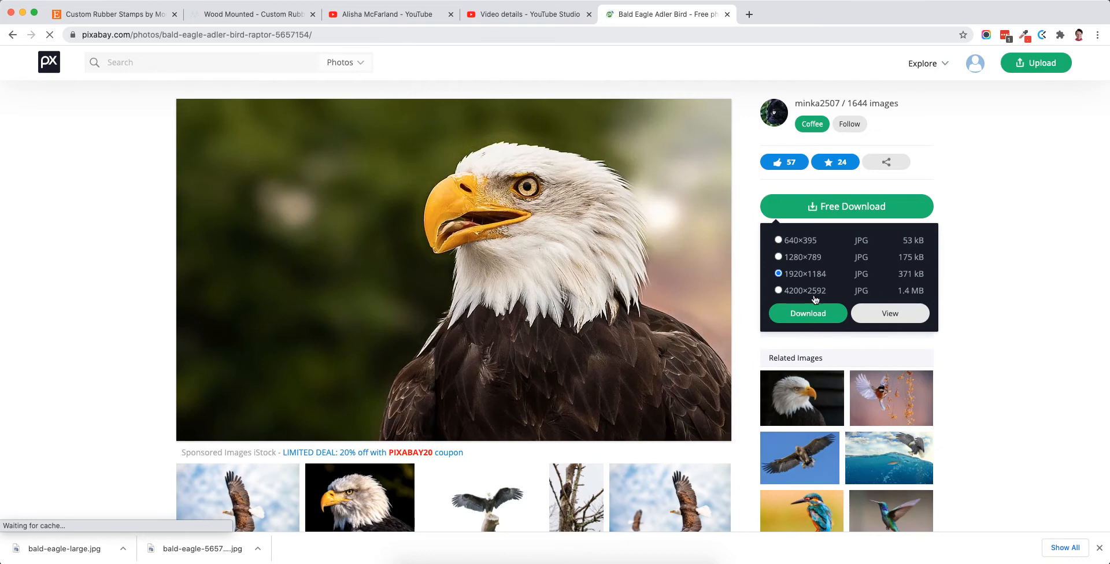
{"action": "left_click", "coordinate": [806, 313]}
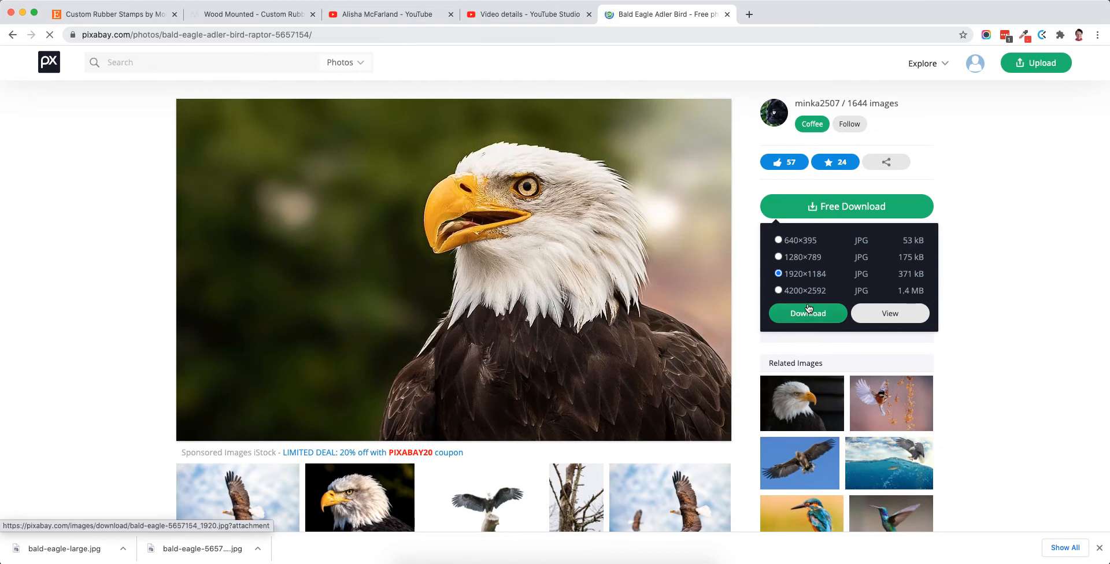
{"action": "left_click", "coordinate": [807, 312]}
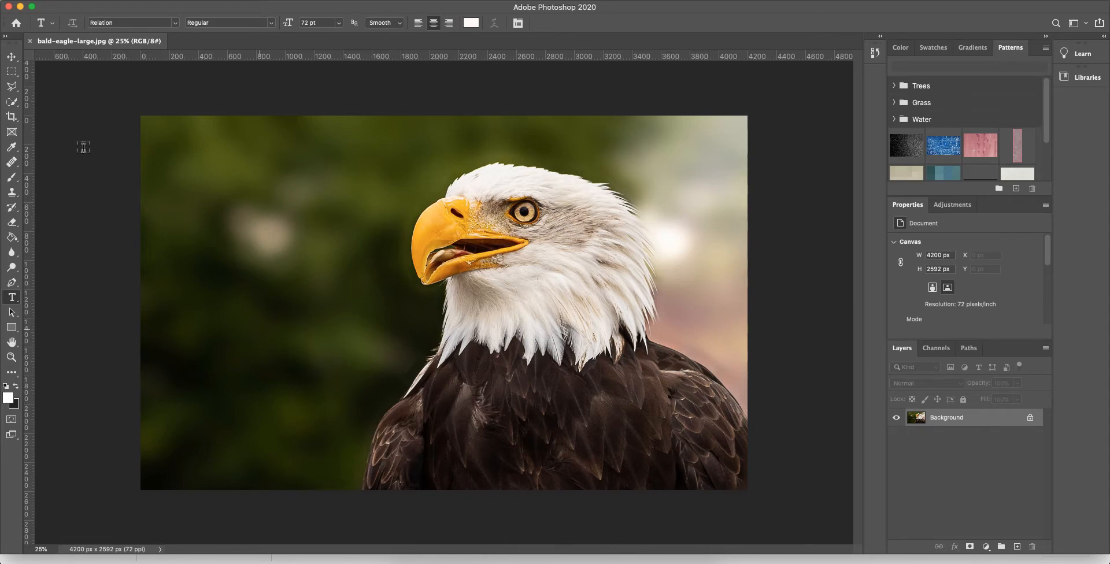
{"action": "mouse_move", "coordinate": [88, 133]}
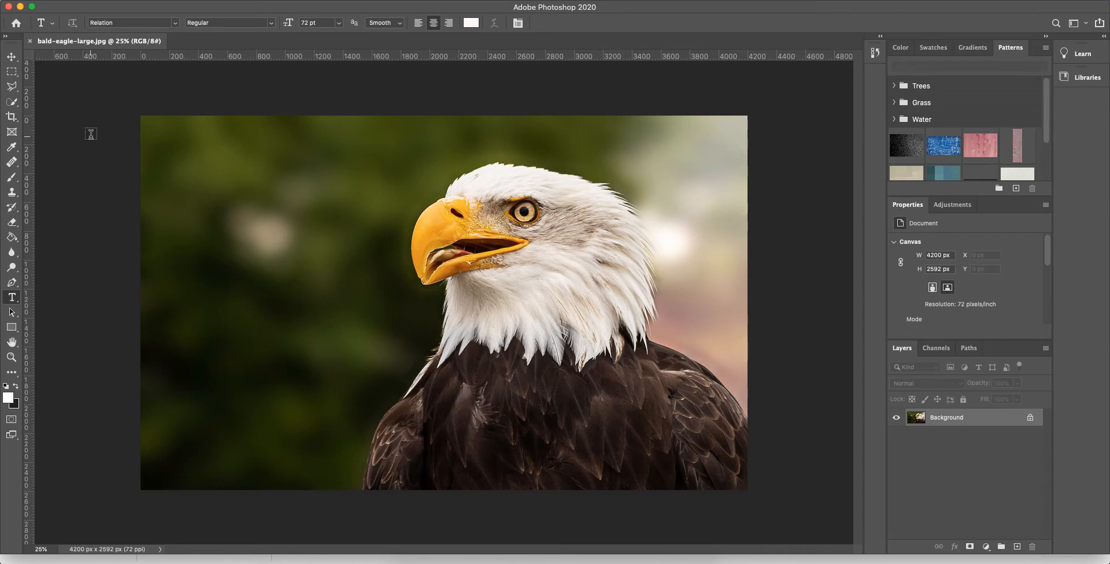
Bring up Save for Web (Legacy) for the eagle photo via File > Export
{"action": "left_click", "coordinate": [78, 6]}
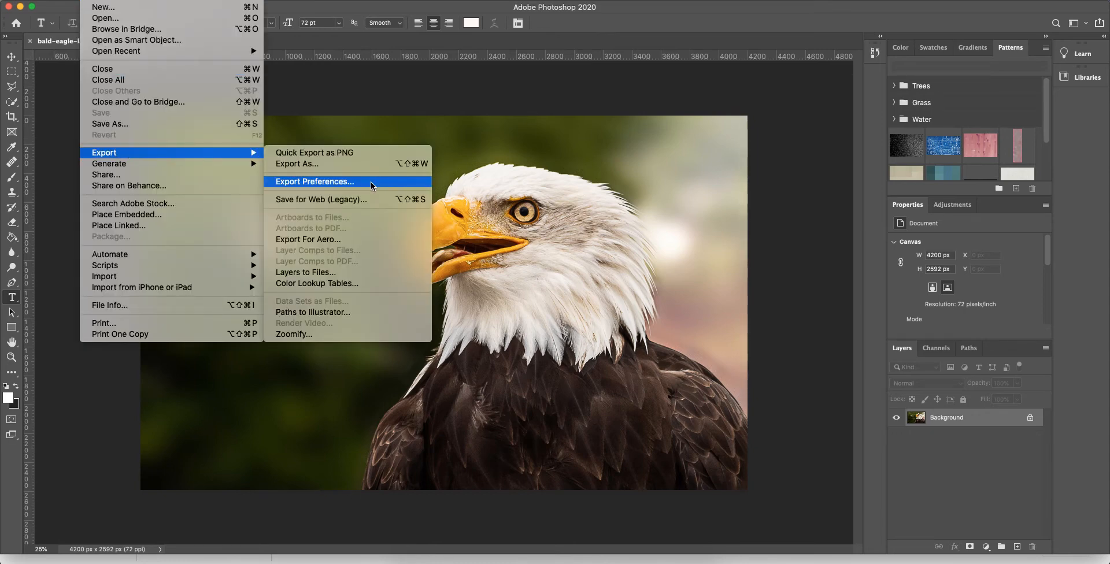
{"action": "mouse_move", "coordinate": [333, 199]}
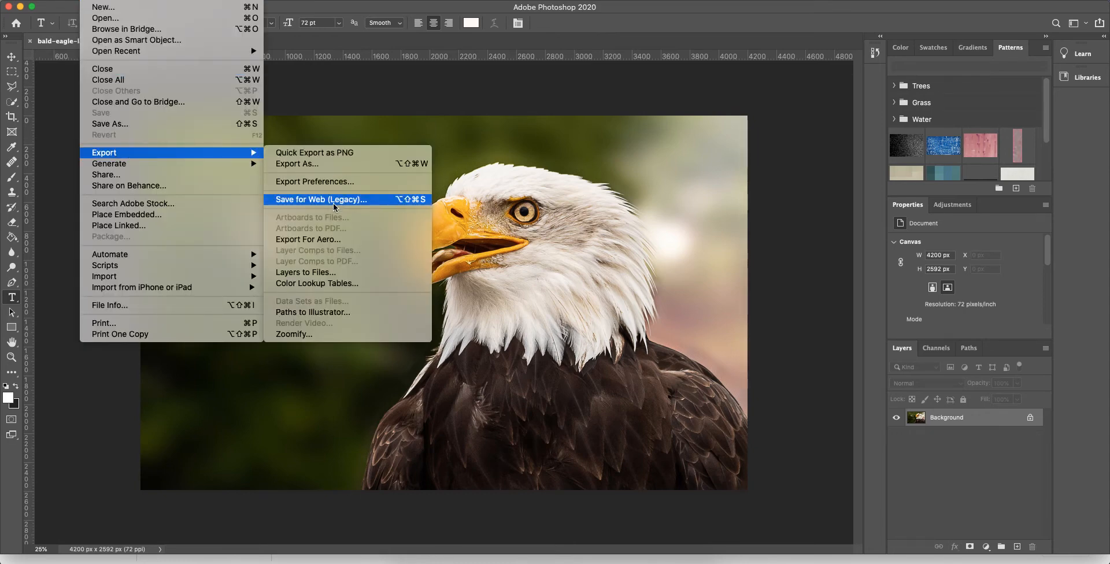
{"action": "left_click", "coordinate": [335, 208]}
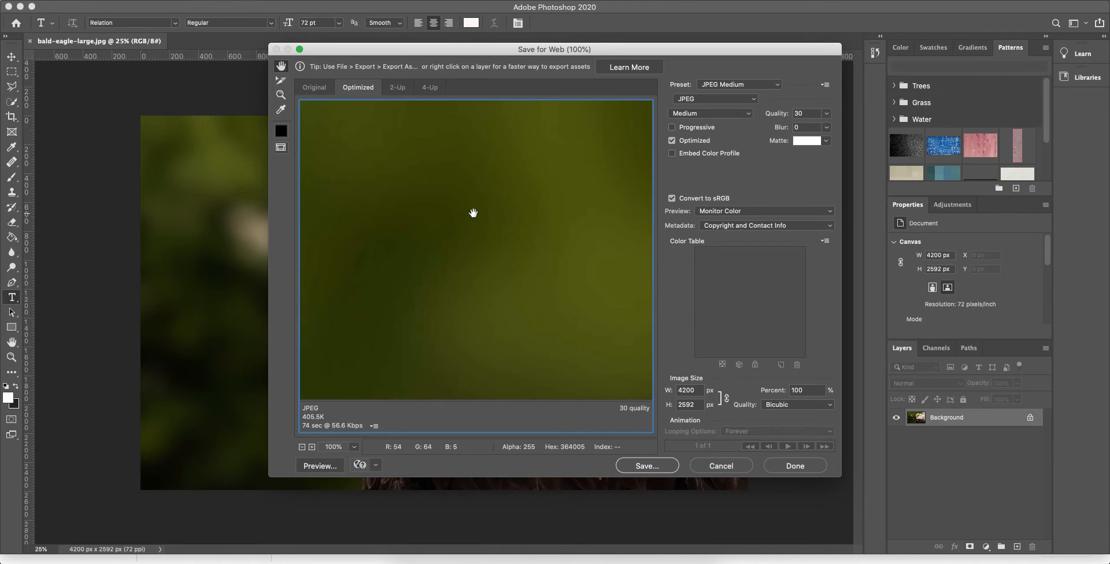
{"action": "mouse_move", "coordinate": [382, 413]}
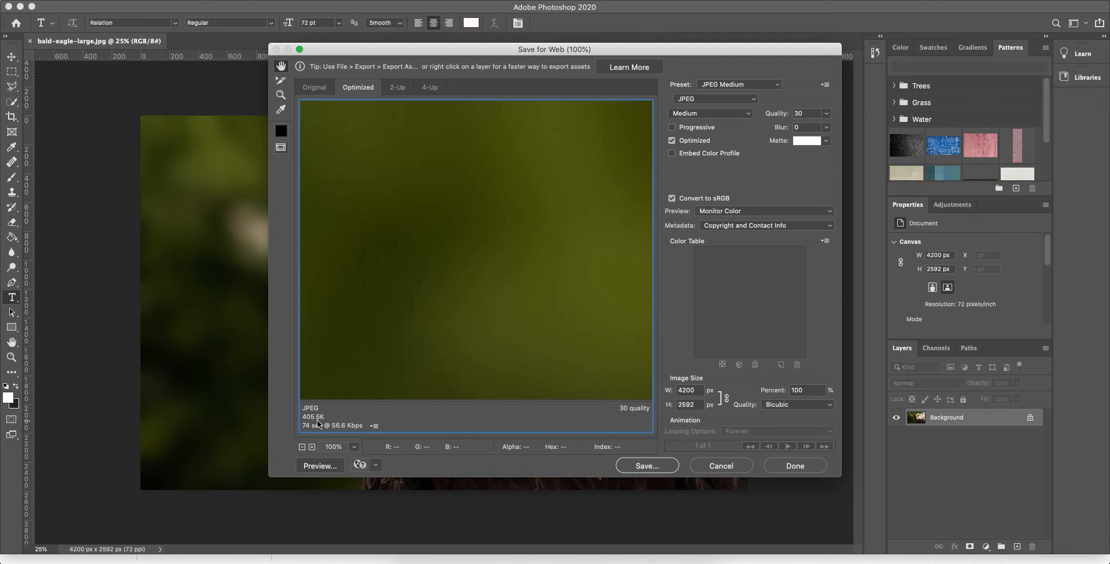
{"action": "mouse_move", "coordinate": [315, 432]}
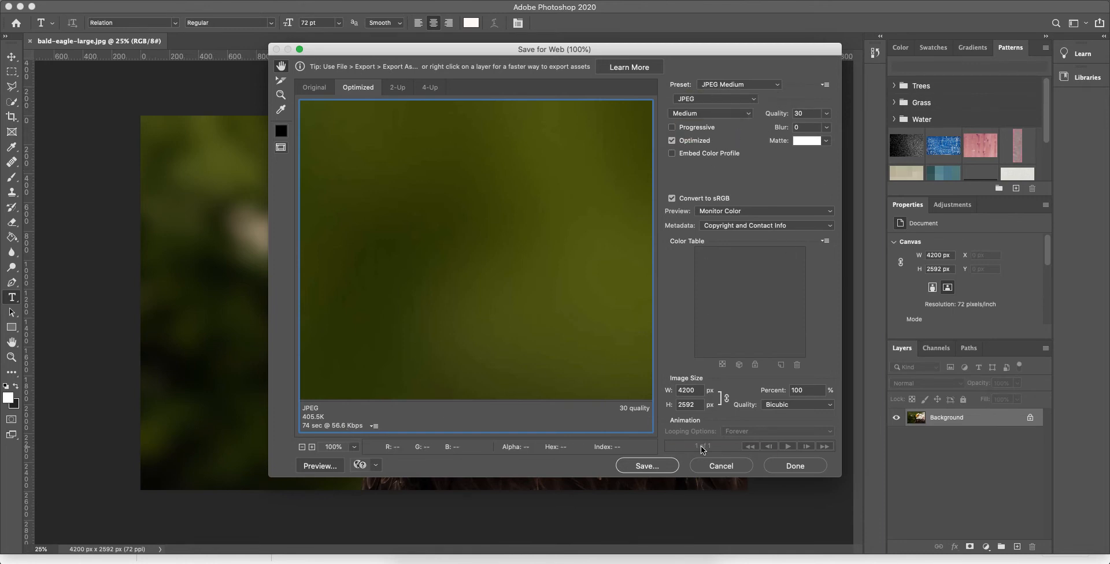
{"action": "mouse_move", "coordinate": [694, 390]}
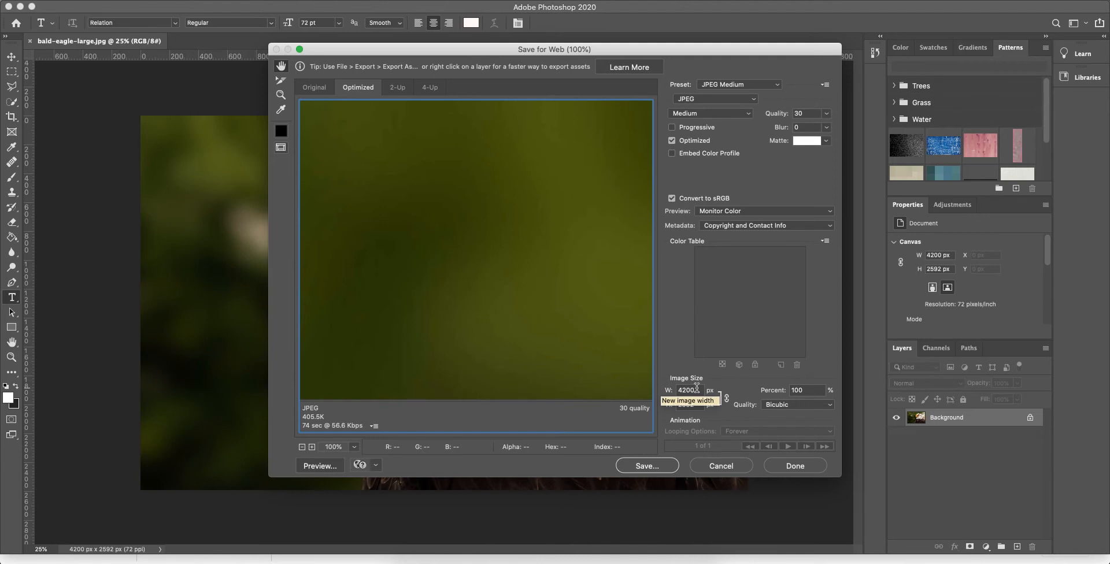
Set the export width to 1024 px, letting the height scale to 632 px
{"action": "left_click", "coordinate": [687, 390]}
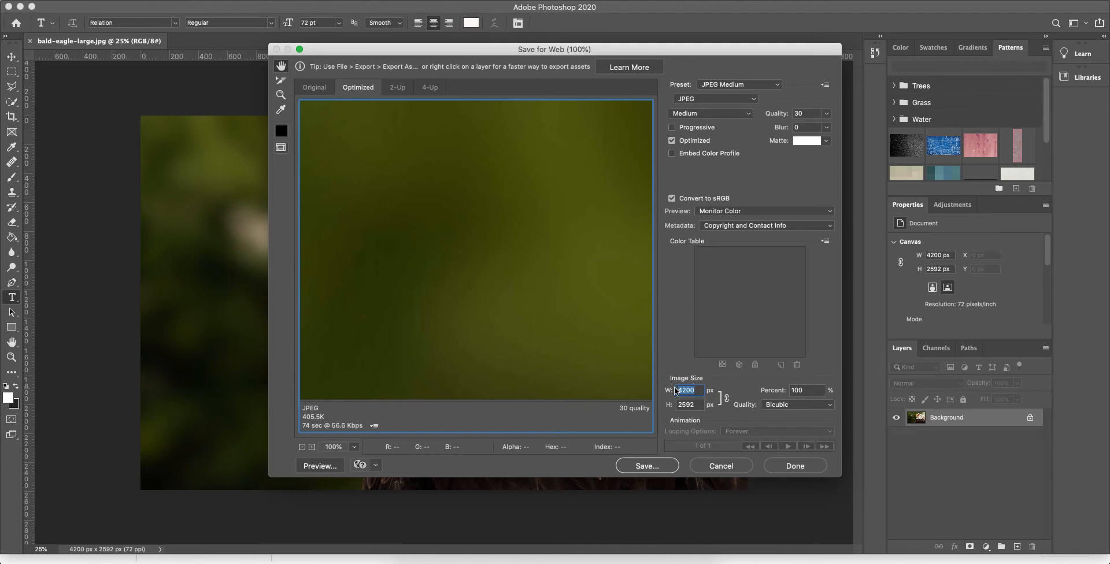
{"action": "type", "text": "1024"}
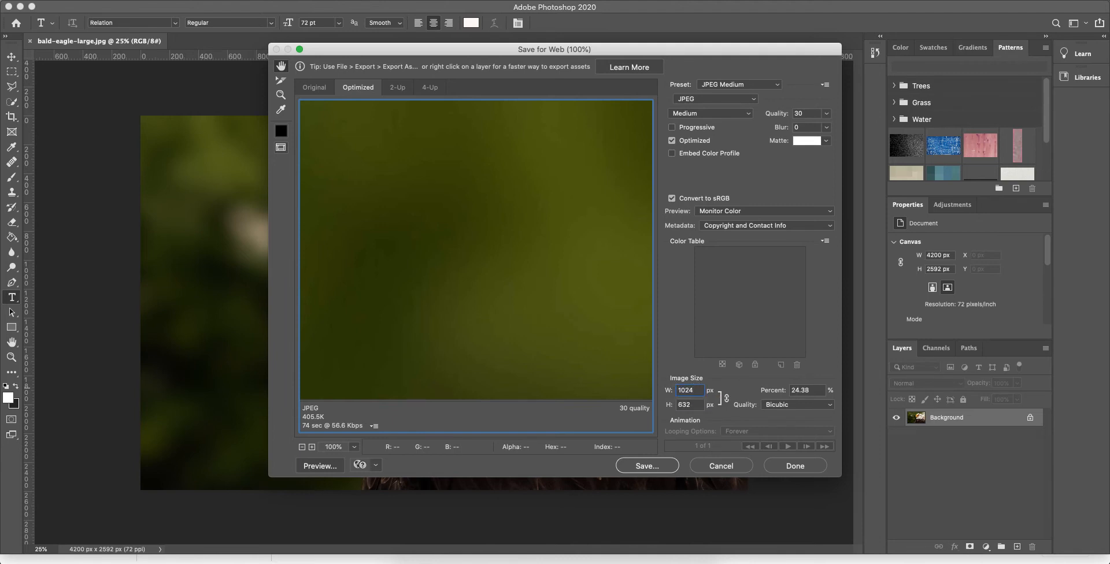
{"action": "left_click", "coordinate": [686, 404]}
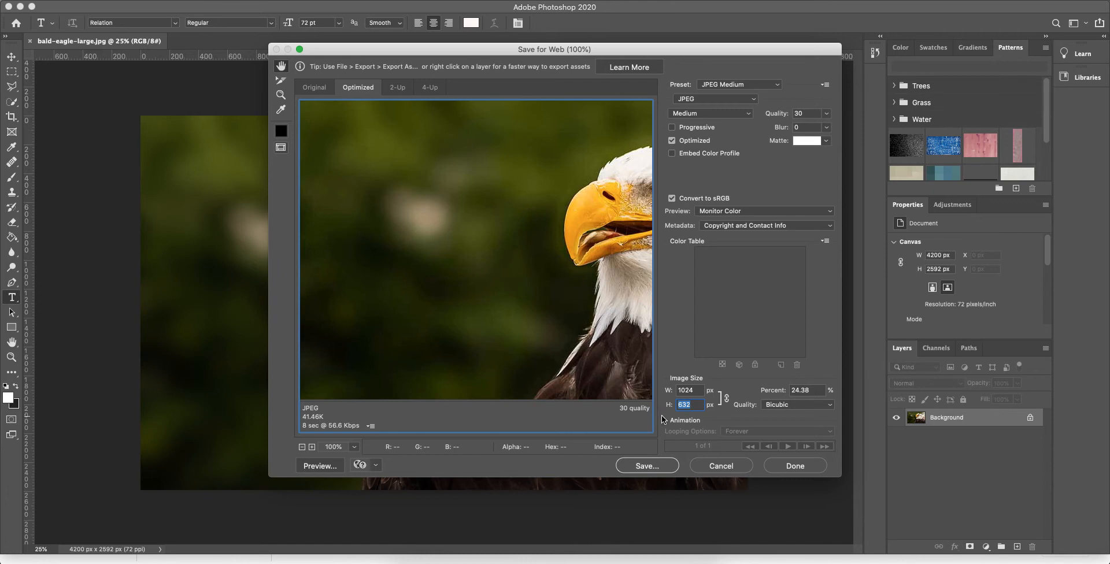
{"action": "mouse_move", "coordinate": [586, 325]}
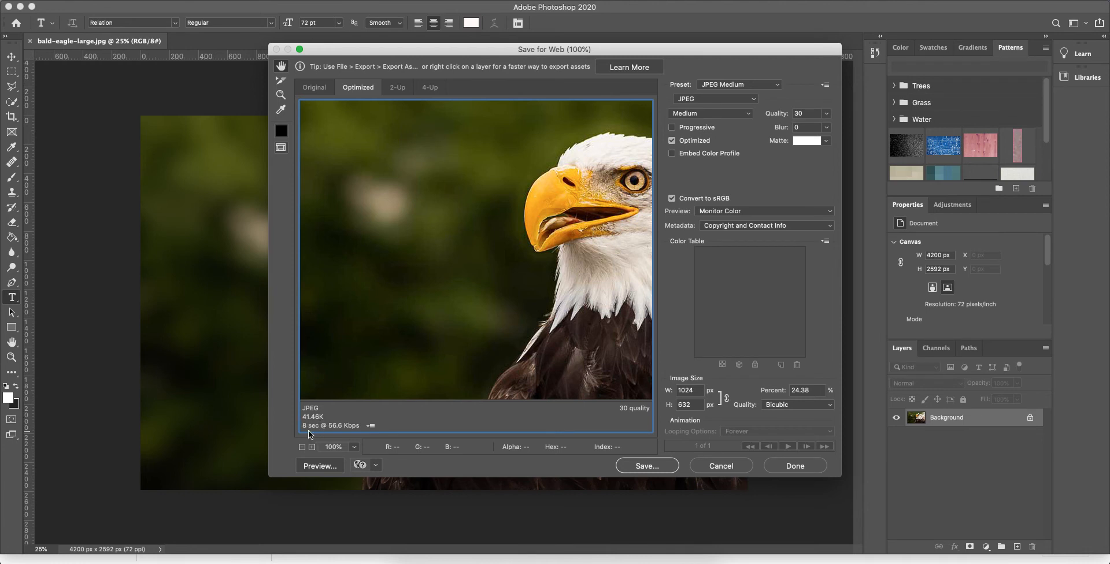
{"action": "mouse_move", "coordinate": [738, 86]}
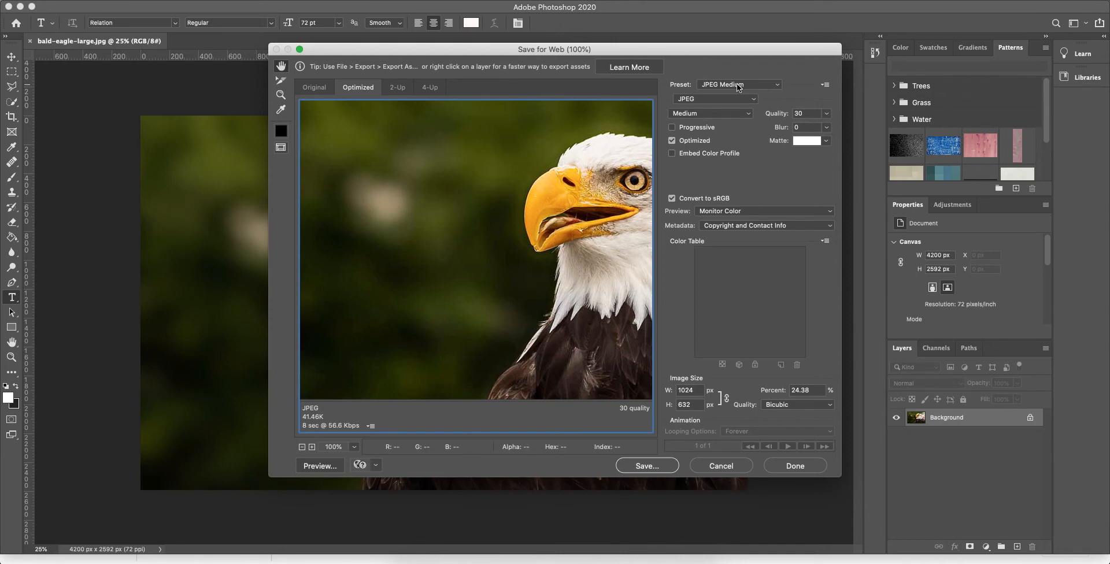
{"action": "left_click", "coordinate": [738, 85]}
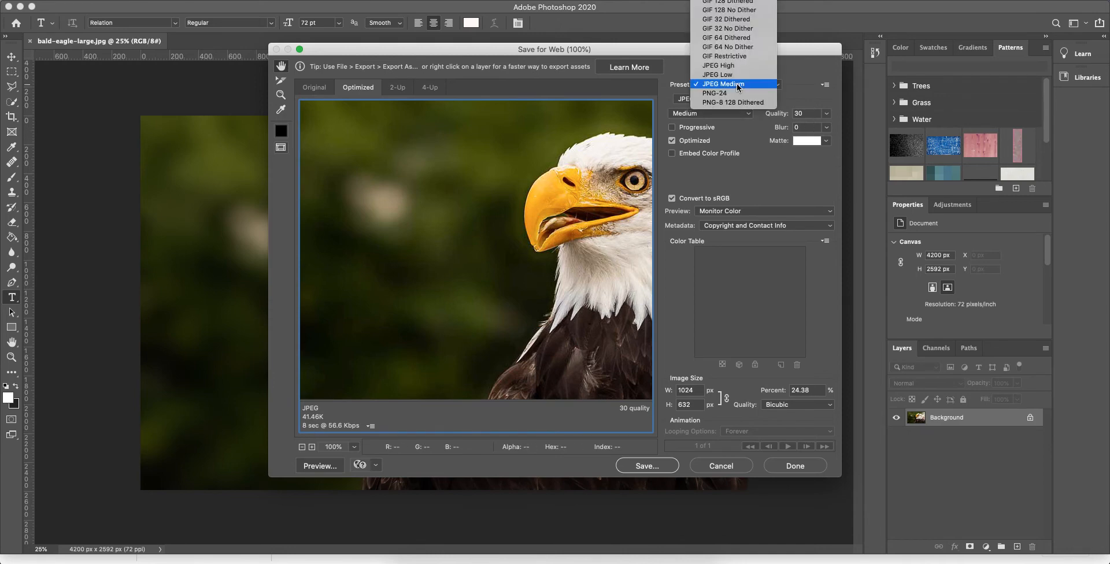
{"action": "mouse_move", "coordinate": [715, 93]}
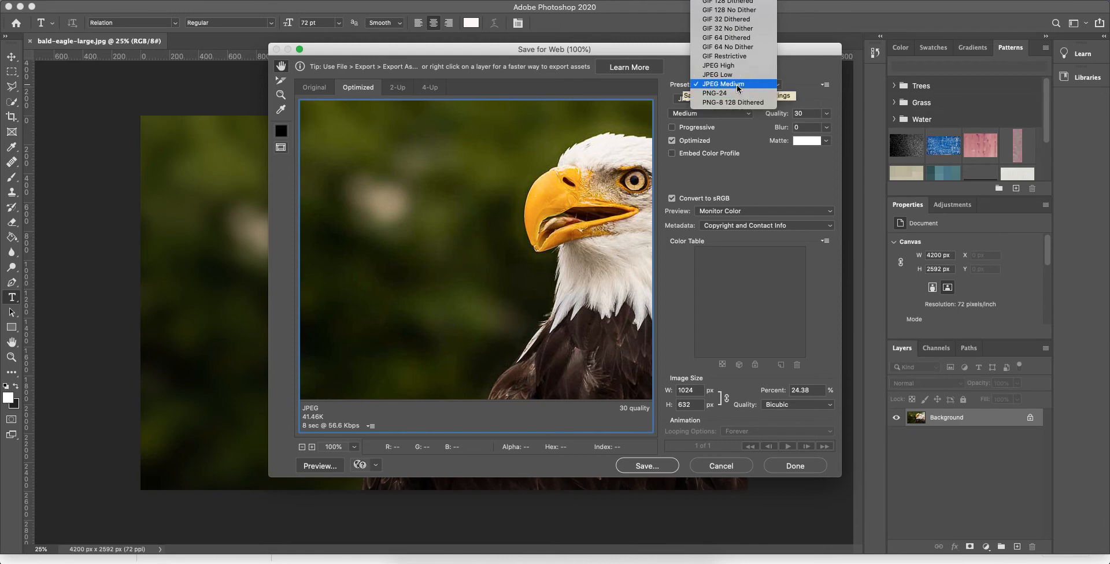
{"action": "left_click", "coordinate": [723, 84]}
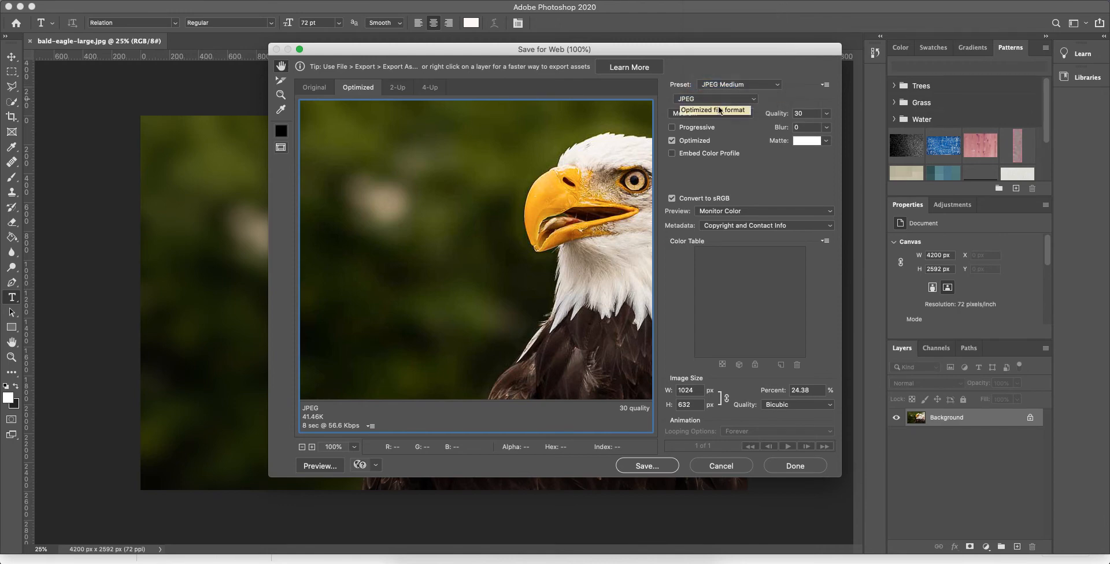
{"action": "mouse_move", "coordinate": [609, 394]}
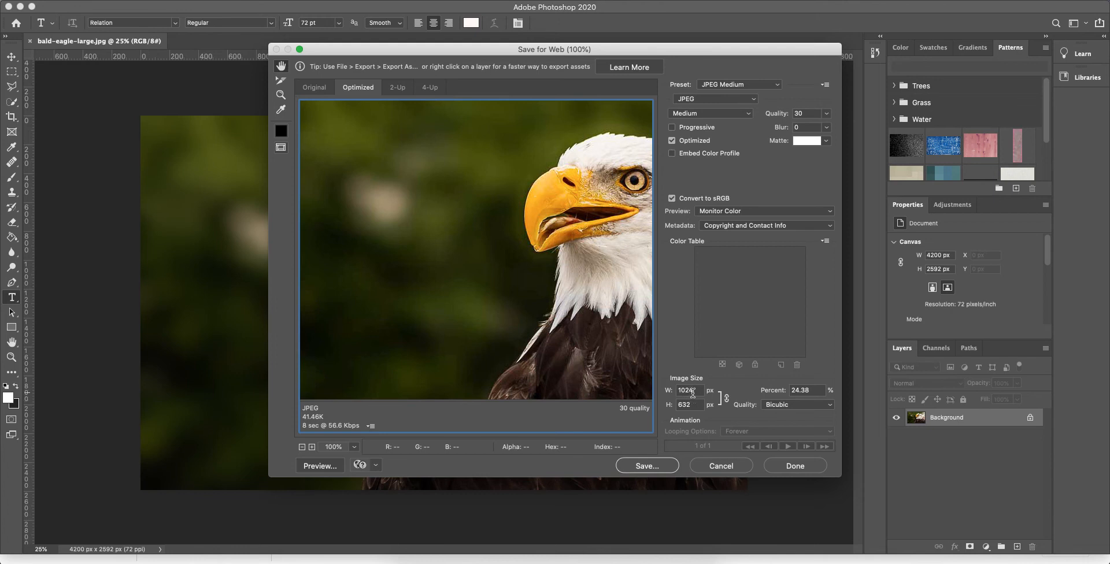
{"action": "mouse_move", "coordinate": [687, 404]}
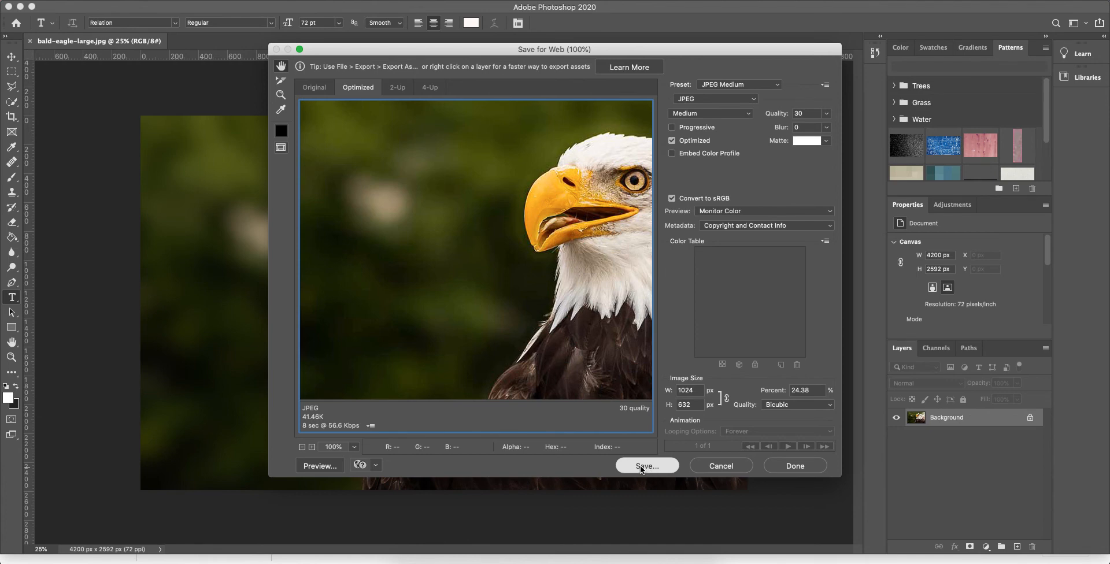
Save the optimized JPEG as bald-eagle-small.jpg in Downloads
{"action": "left_click", "coordinate": [645, 466]}
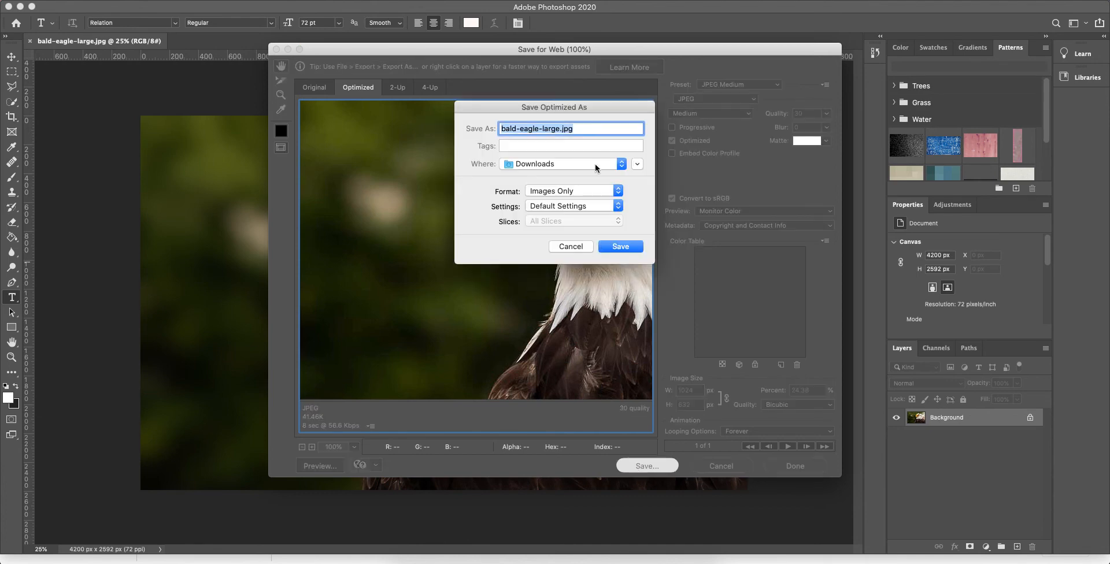
{"action": "left_click", "coordinate": [551, 129]}
{"action": "type", "text": "small"}
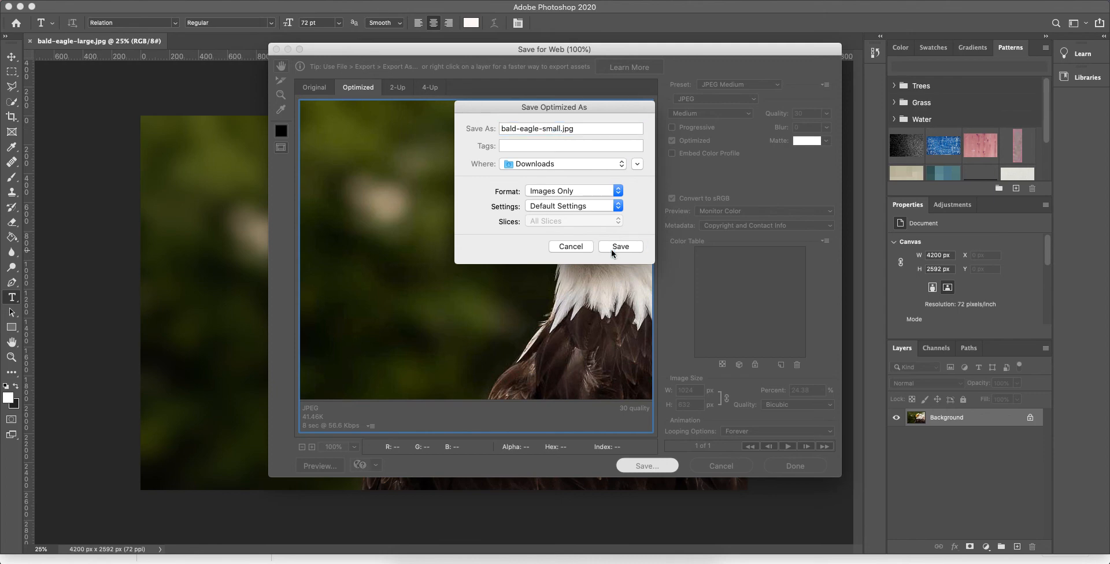
{"action": "left_click", "coordinate": [620, 247]}
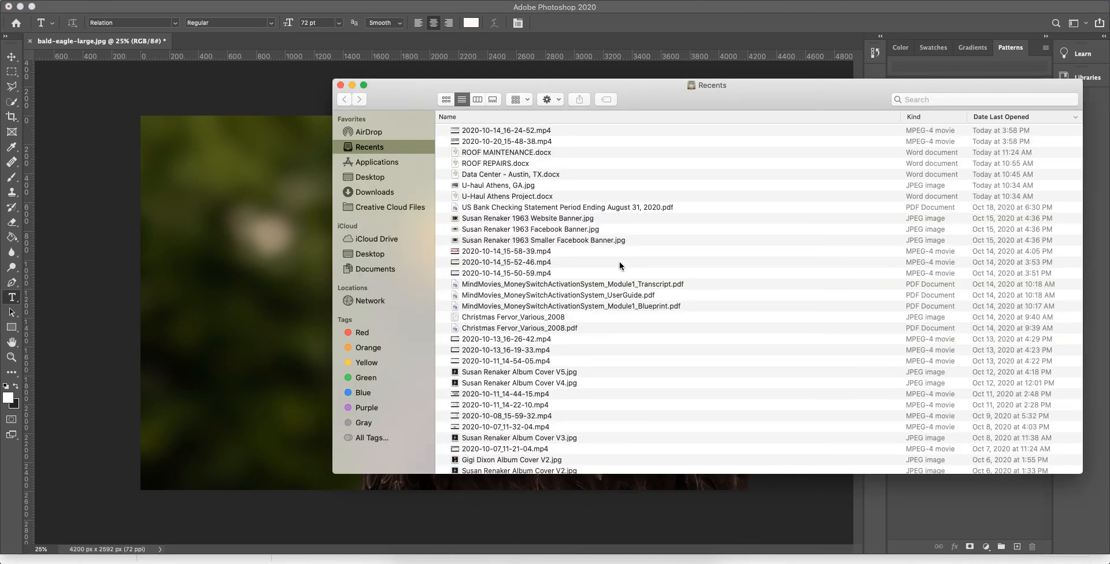
Show the Downloads folder listing bald-eagle-small.jpg at 43 KB
{"action": "left_click", "coordinate": [375, 191]}
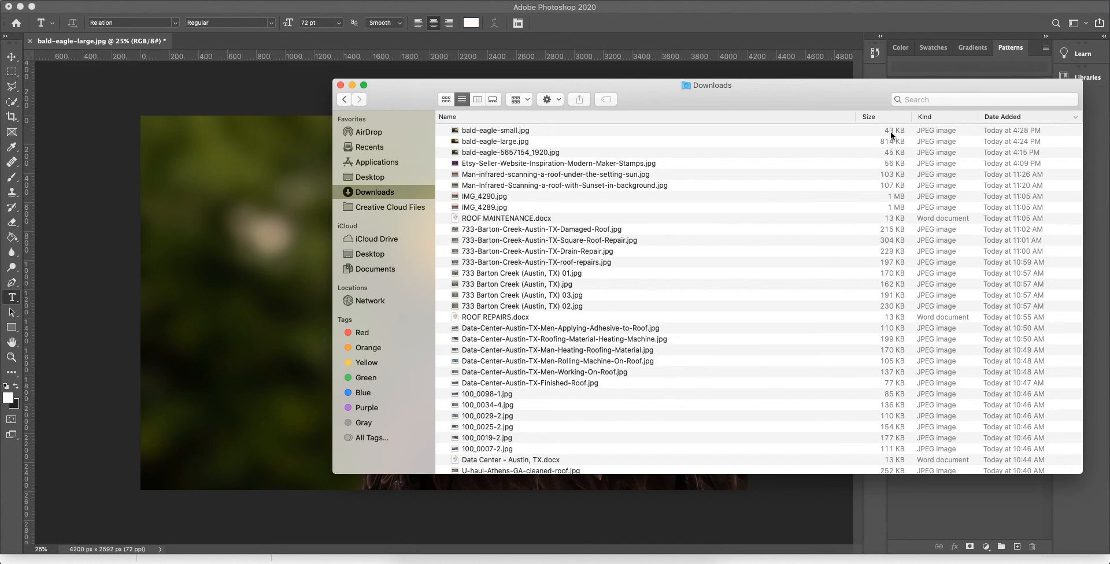
{"action": "mouse_move", "coordinate": [899, 136]}
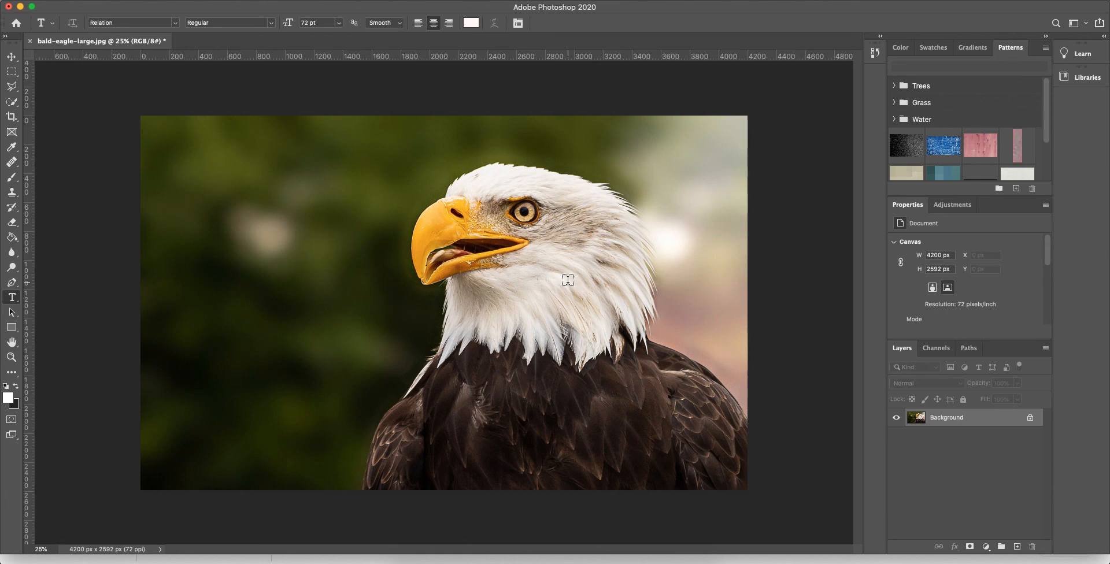
{"action": "mouse_move", "coordinate": [560, 277]}
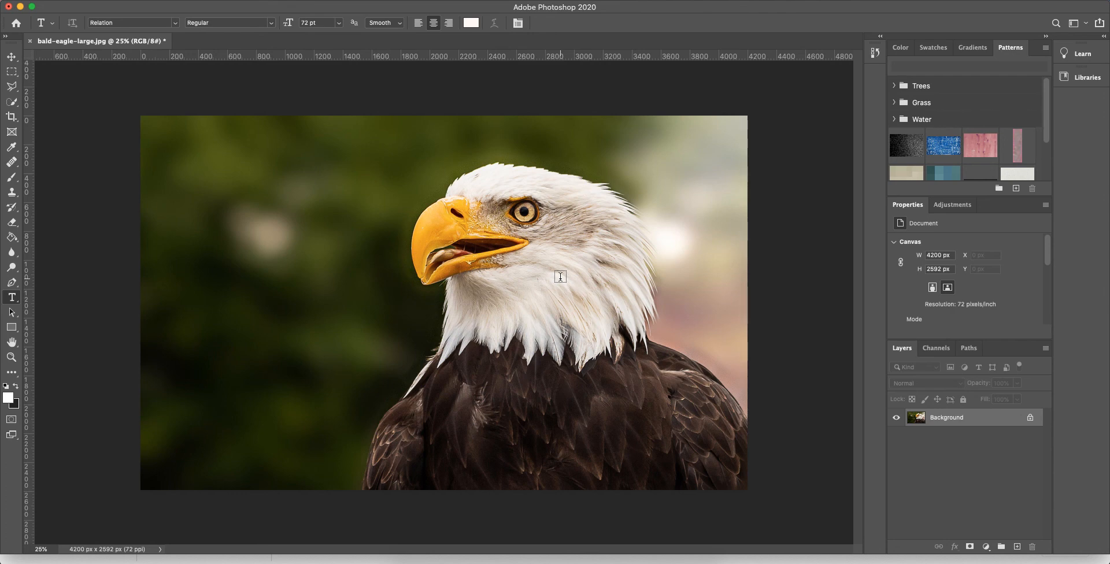
{"action": "mouse_move", "coordinate": [551, 274]}
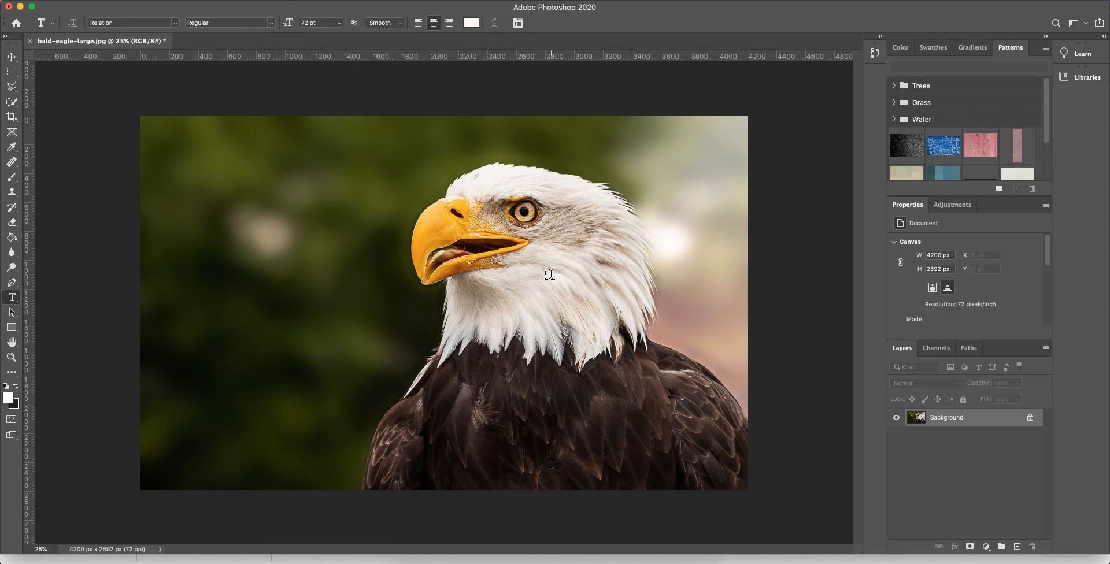